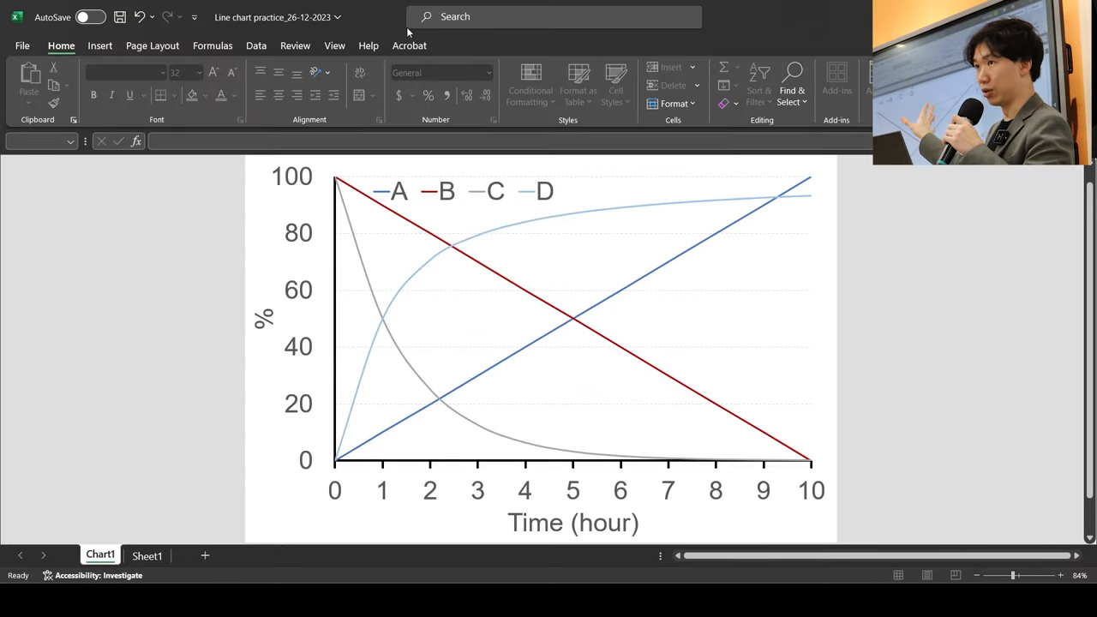
Switch to Sheet1, where the A–D data table sits
left_click(146, 556)
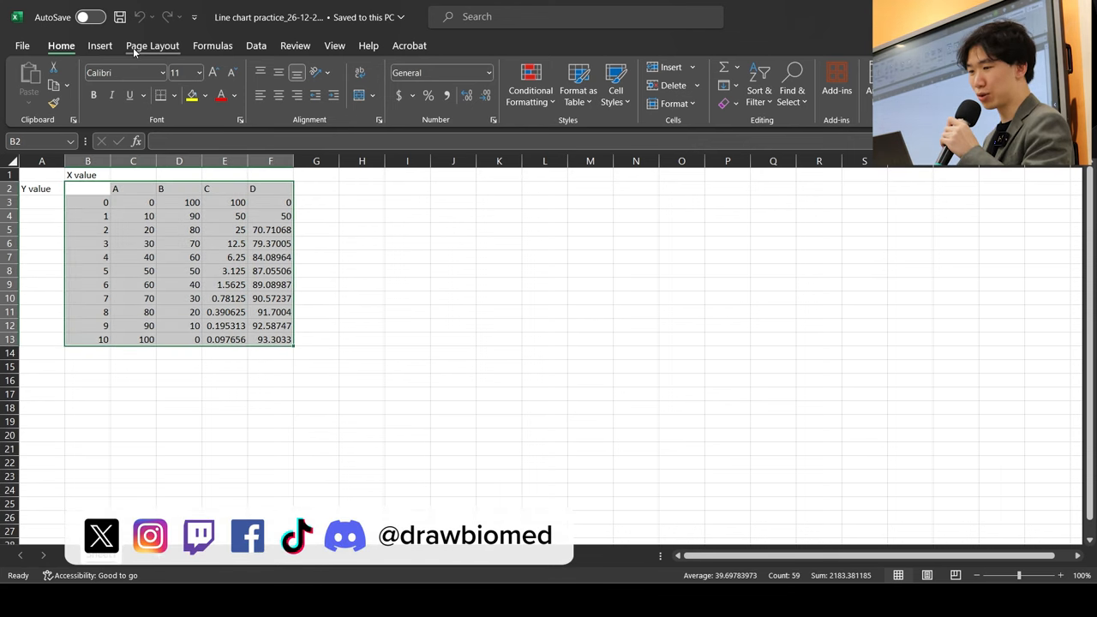
Insert a basic 2-D line chart from the Insert tab
left_click(99, 46)
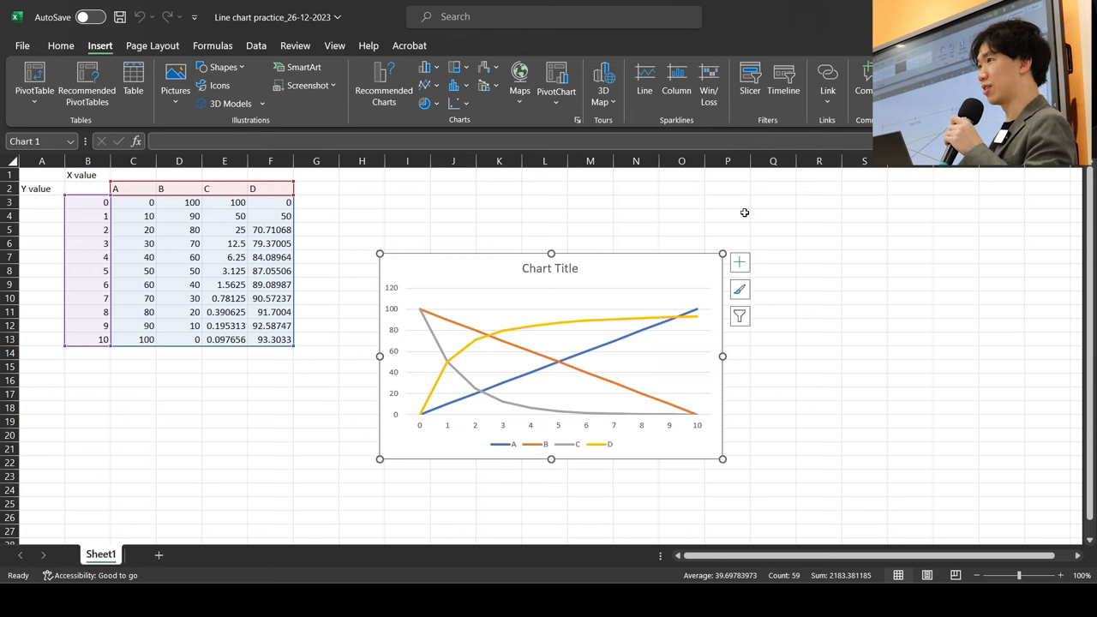
mouse_move(688, 270)
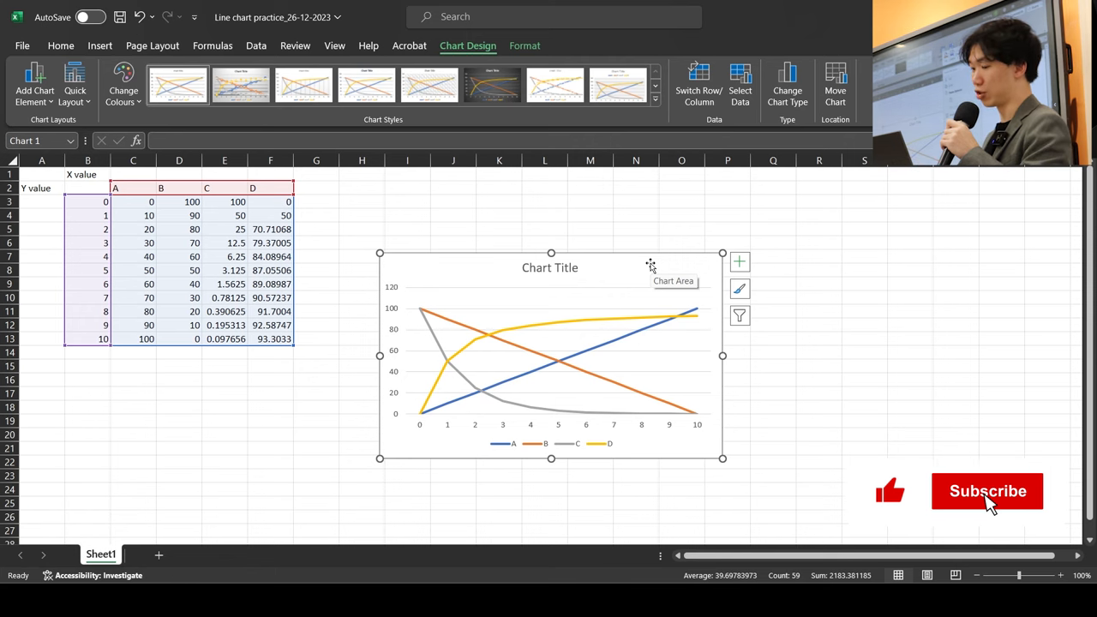
Move the chart to a new chart sheet, Chart1, via Move Chart
right_click(650, 264)
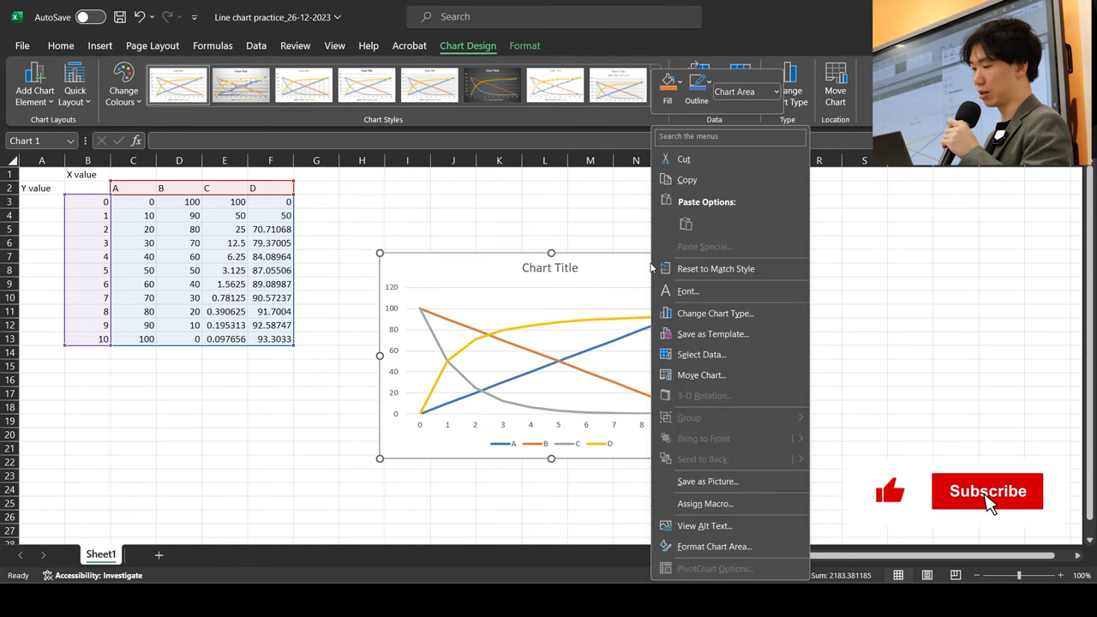
mouse_move(708, 380)
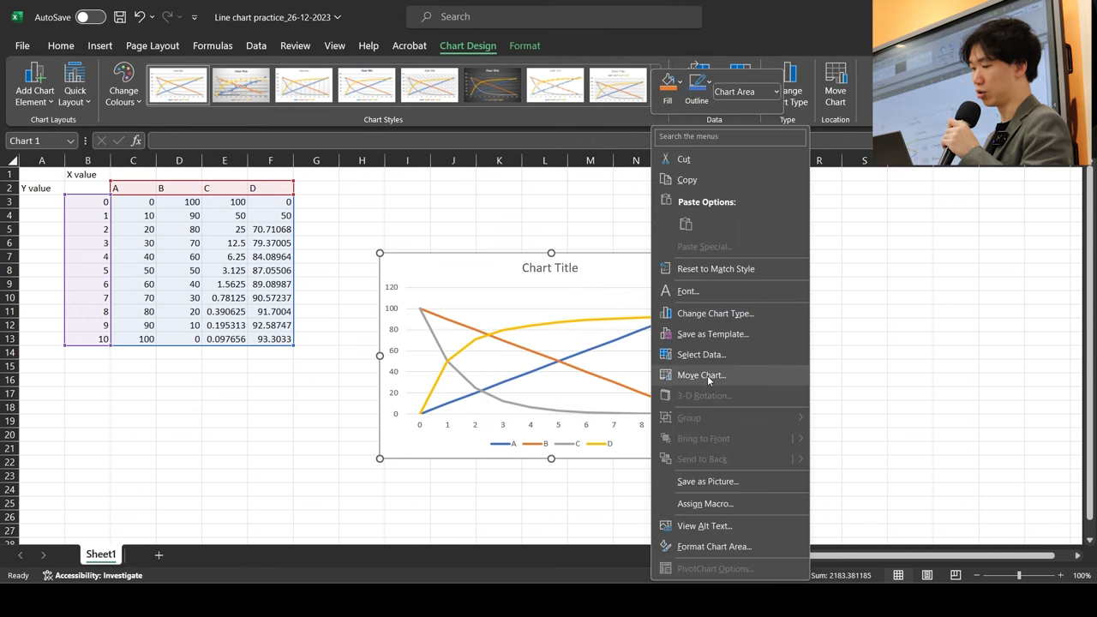
left_click(702, 374)
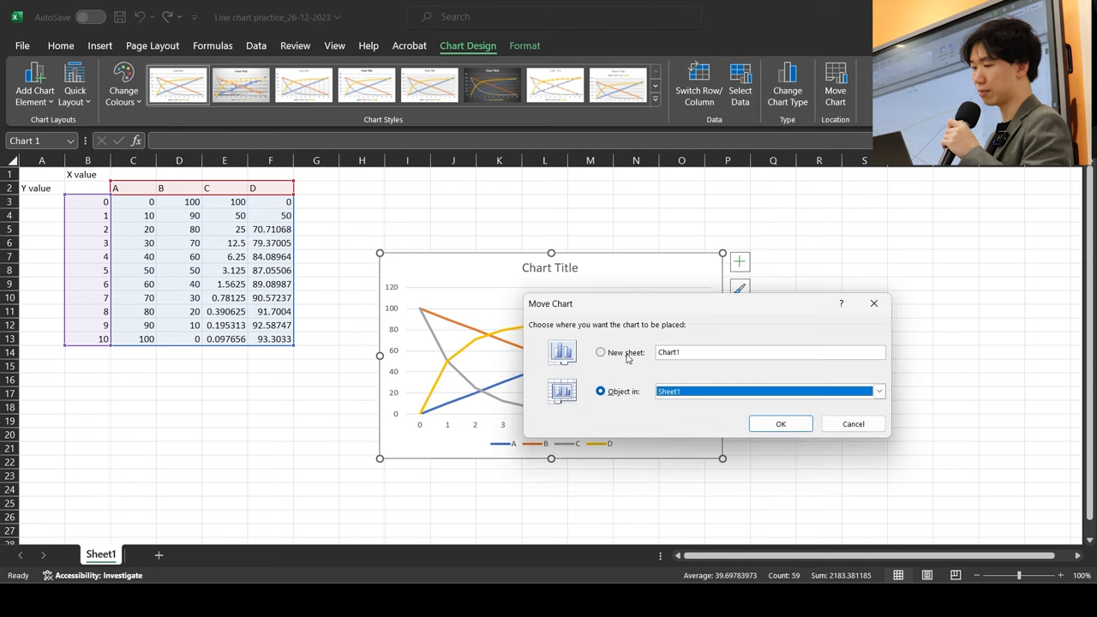
left_click(600, 352)
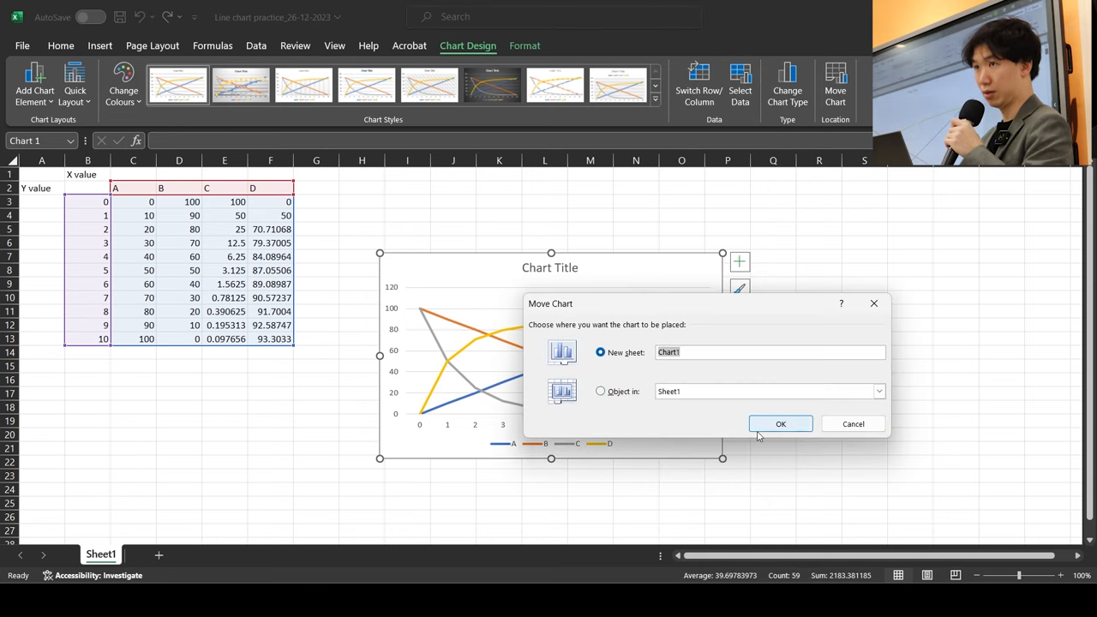
left_click(780, 424)
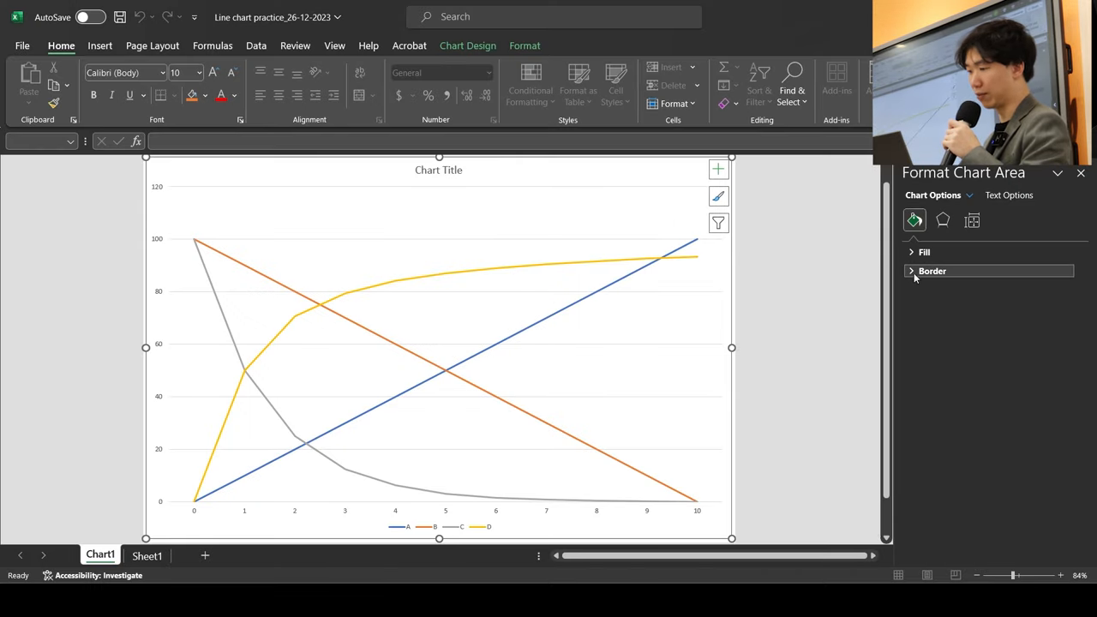
Set the chart area border to No line
left_click(932, 271)
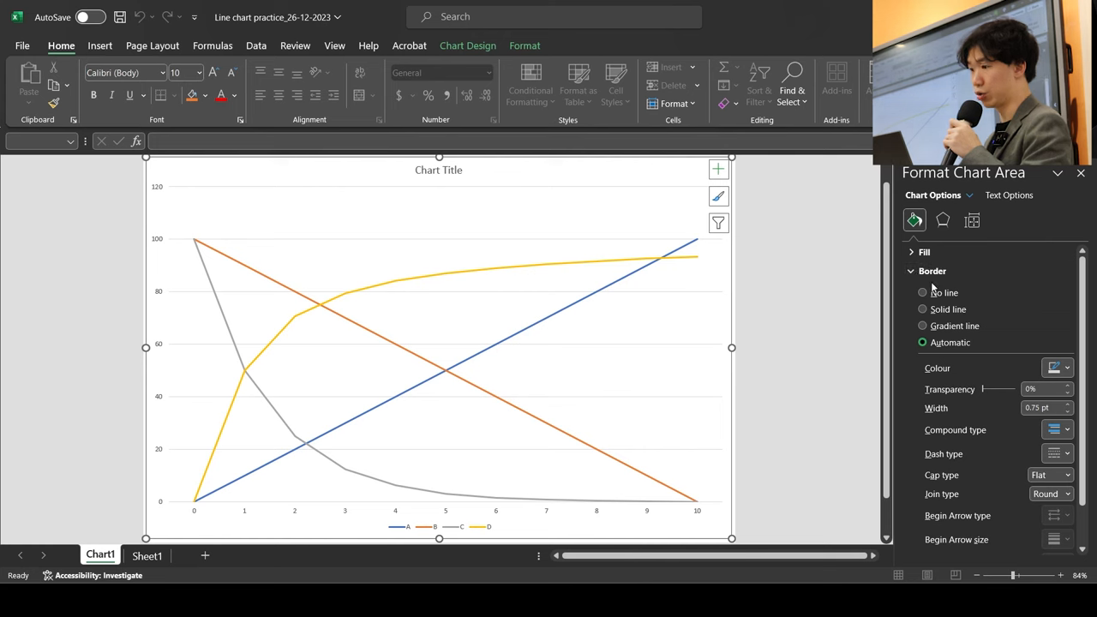
left_click(923, 292)
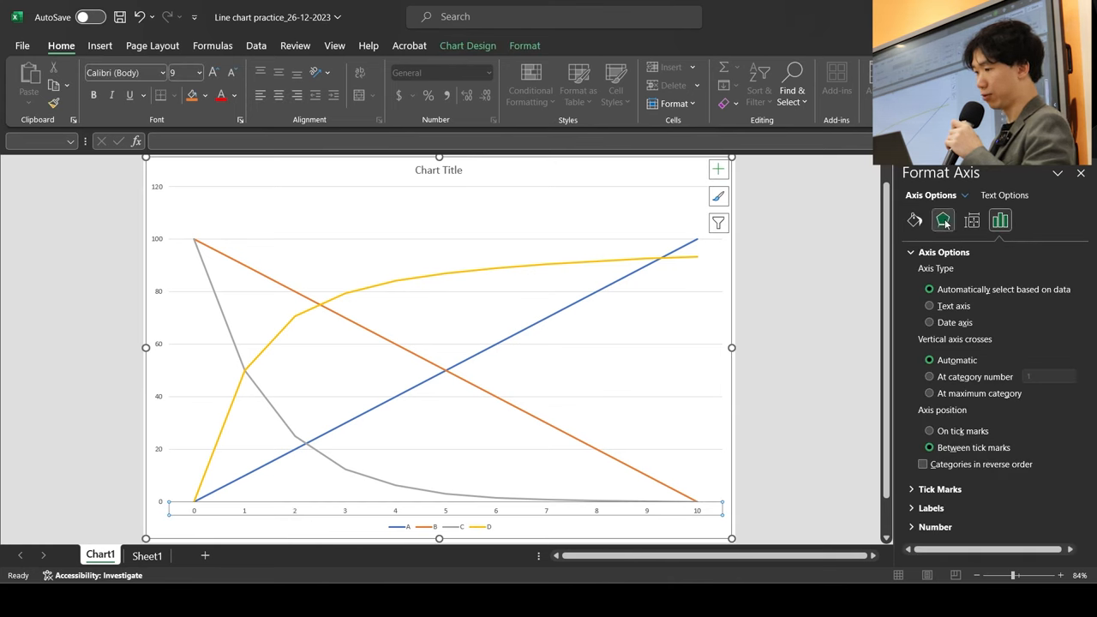
Colour the horizontal axis line black in Fill & Line settings
left_click(914, 220)
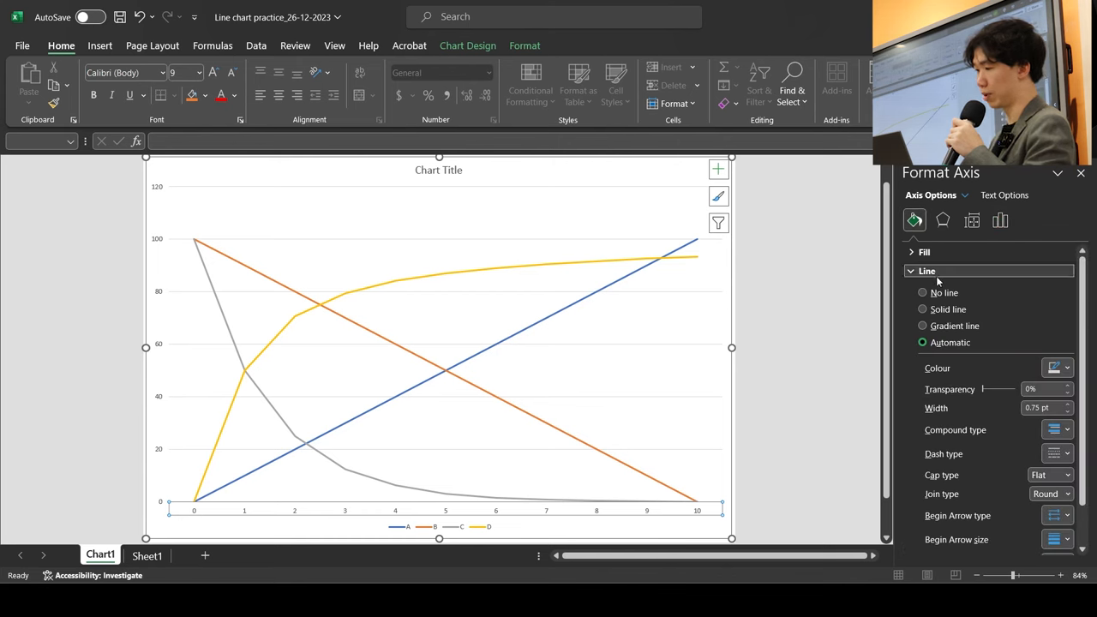
left_click(1068, 368)
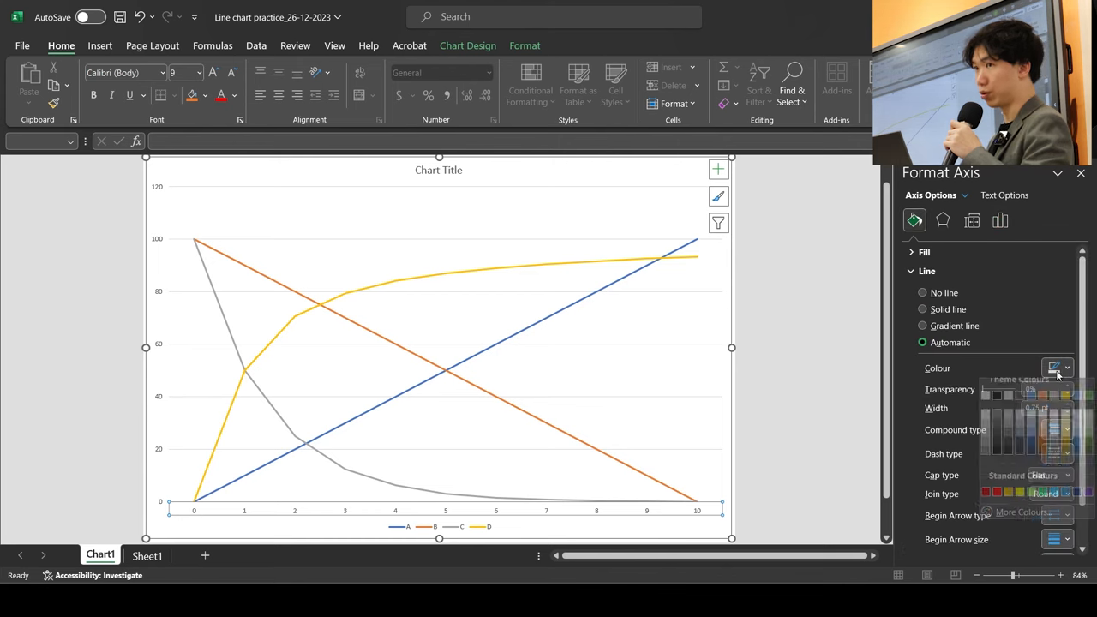
left_click(948, 310)
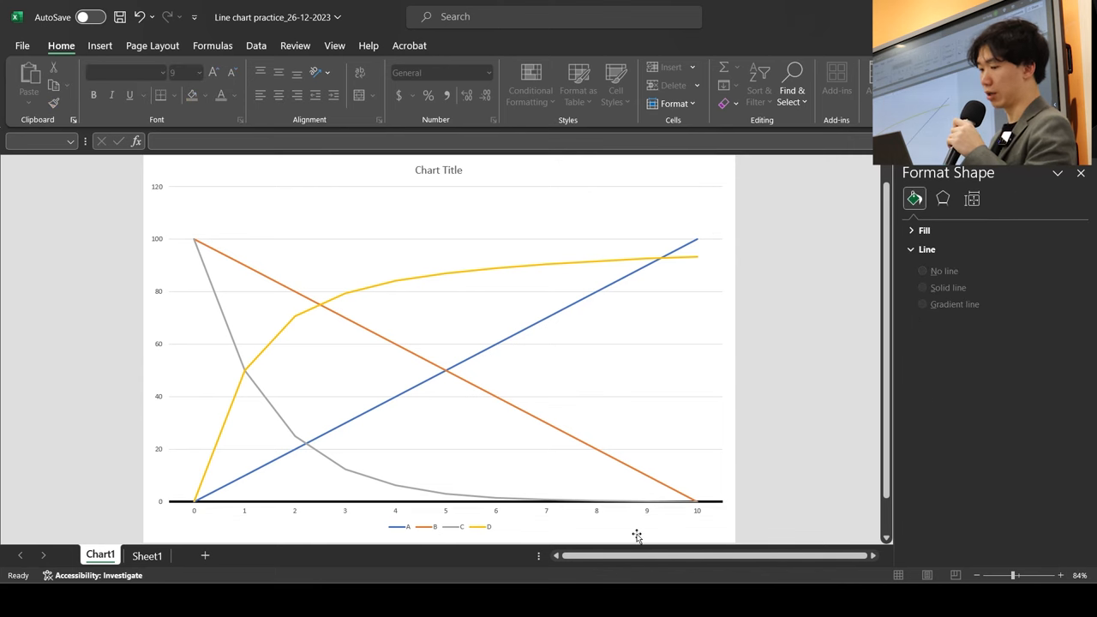
left_click(394, 505)
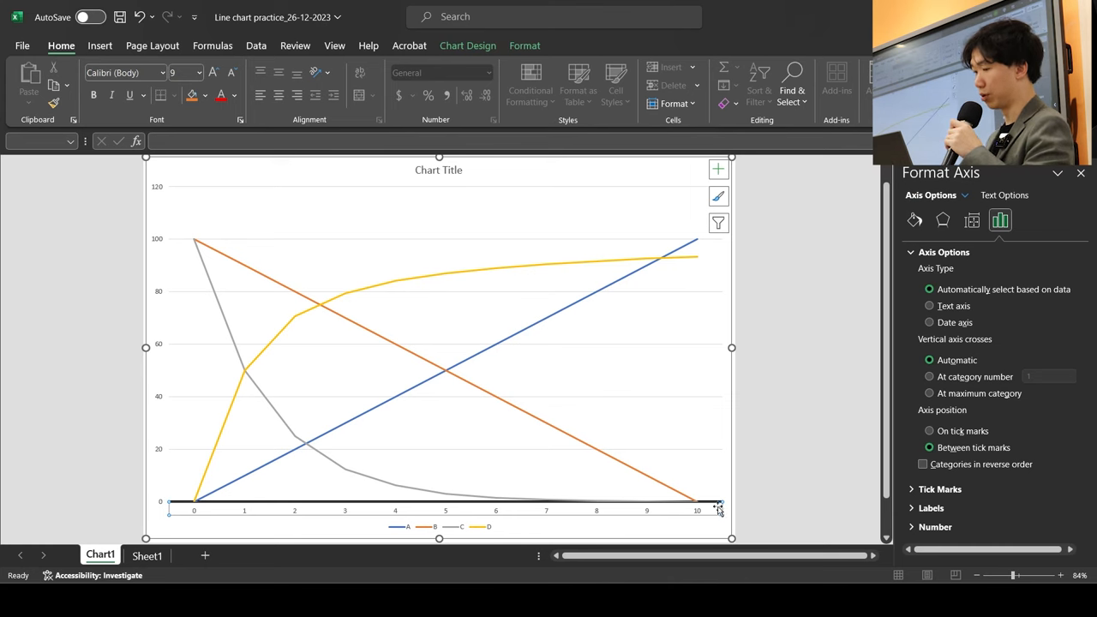
mouse_move(748, 513)
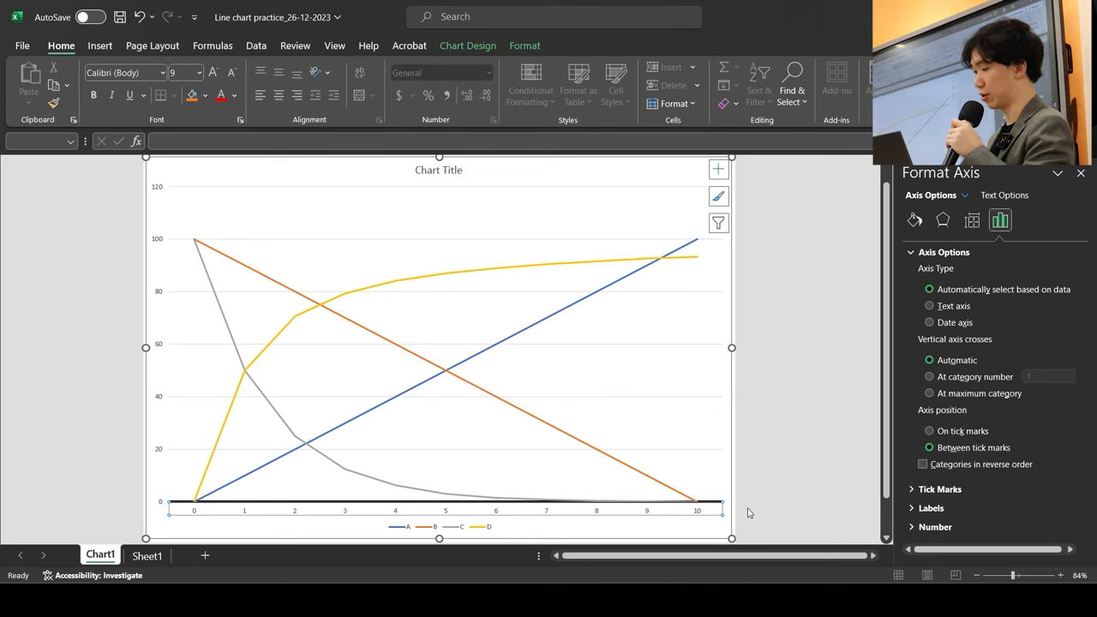
Set horizontal axis major ticks to Outside and axis position to On tick marks
left_click(939, 488)
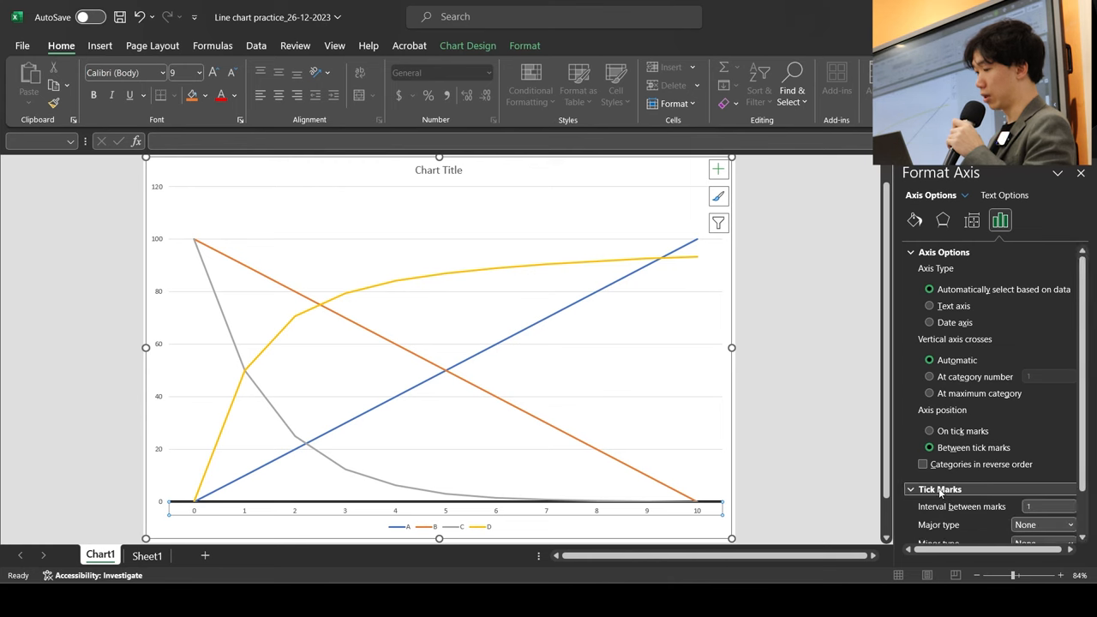
scroll("down", 3)
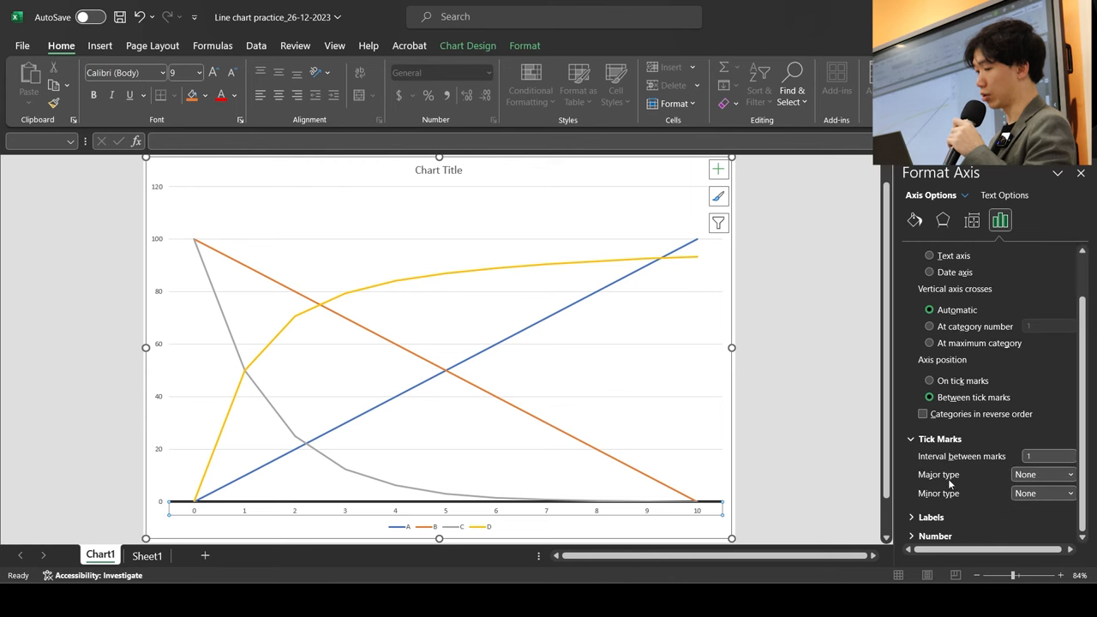
left_click(1069, 474)
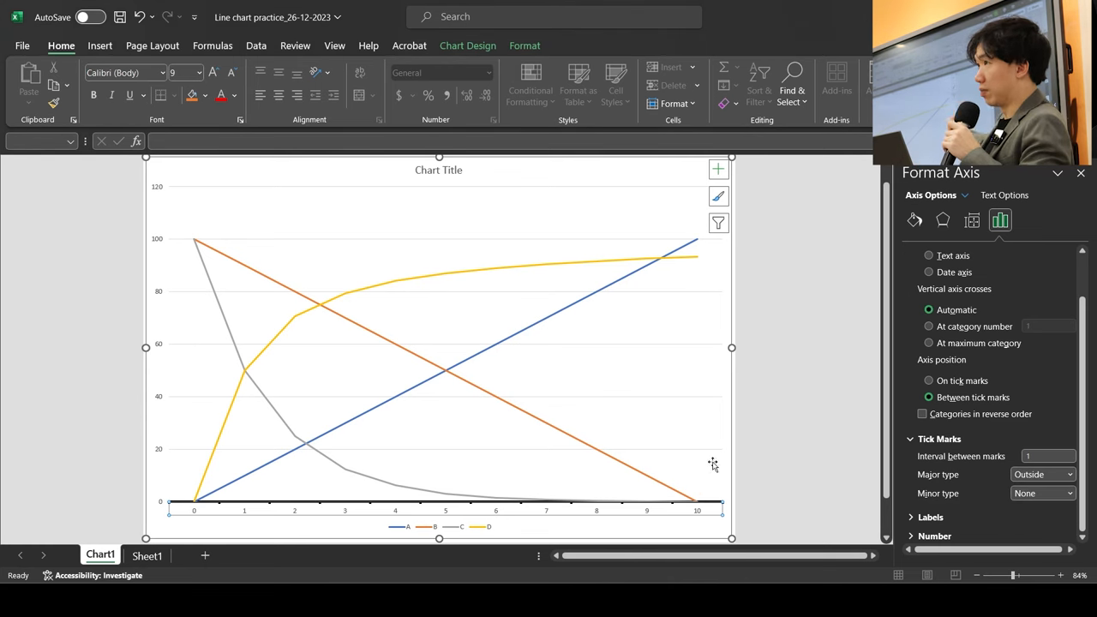
mouse_move(893, 387)
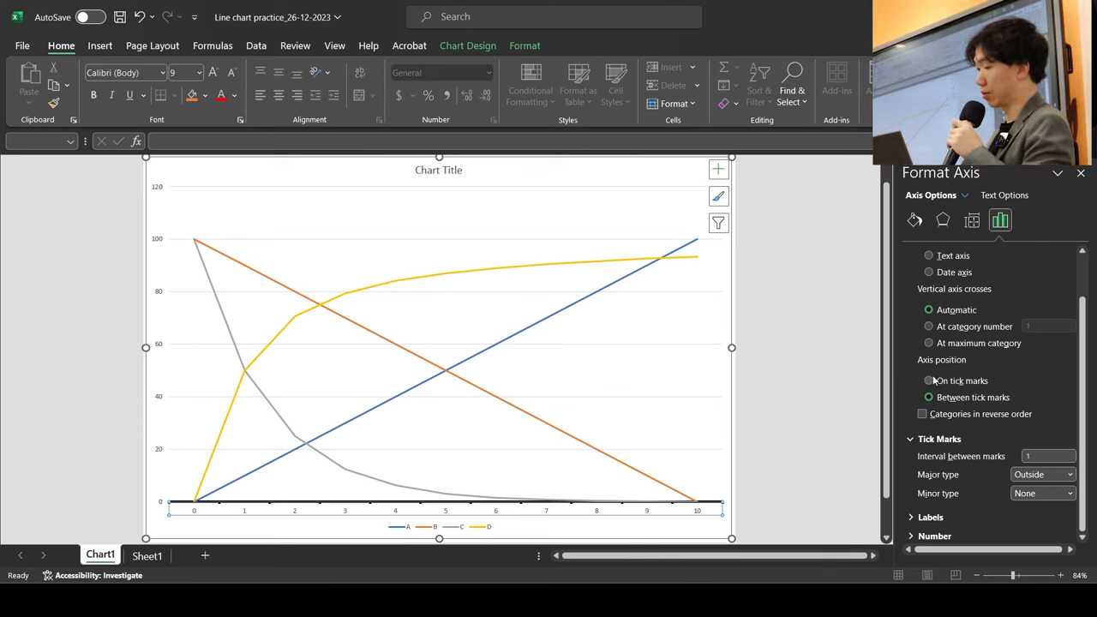
left_click(929, 381)
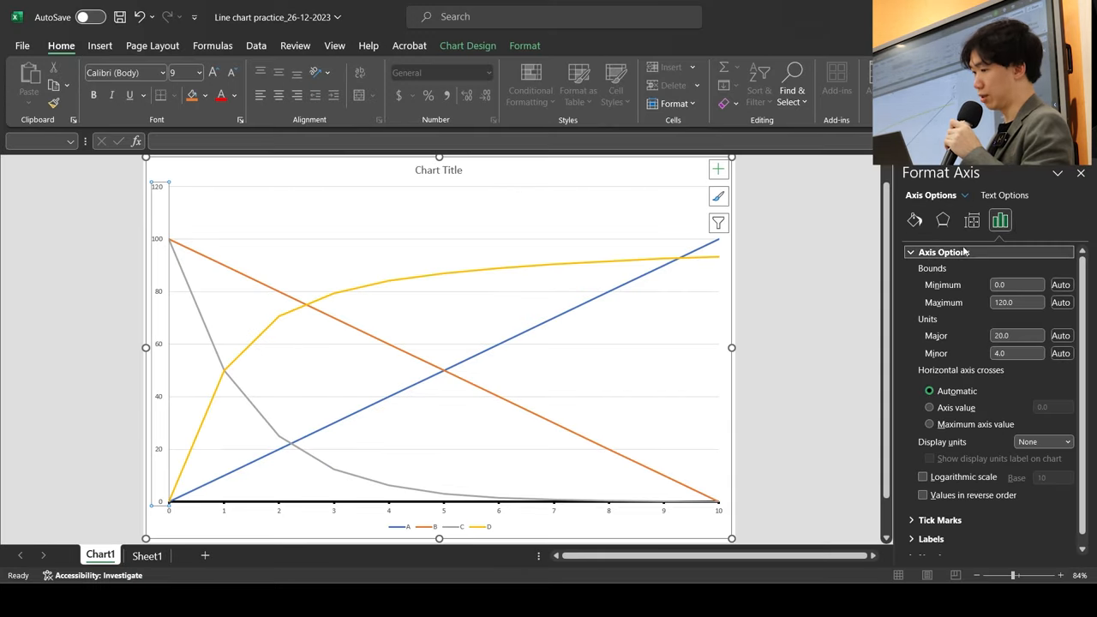
Give the vertical axis a solid black line matching the horizontal axis
left_click(914, 220)
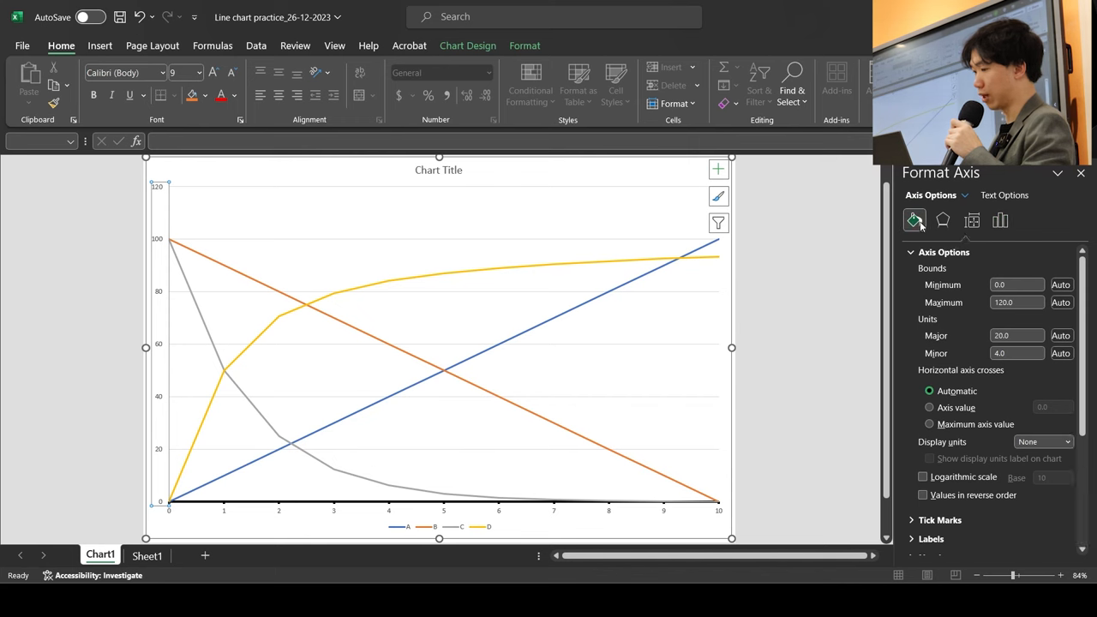
left_click(914, 220)
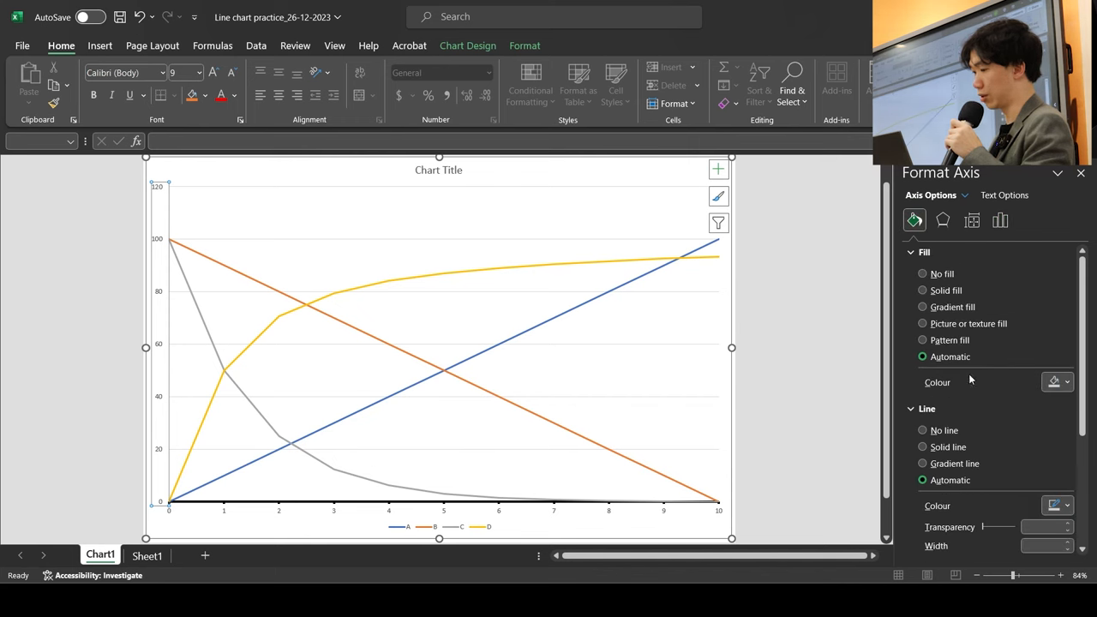
left_click(923, 446)
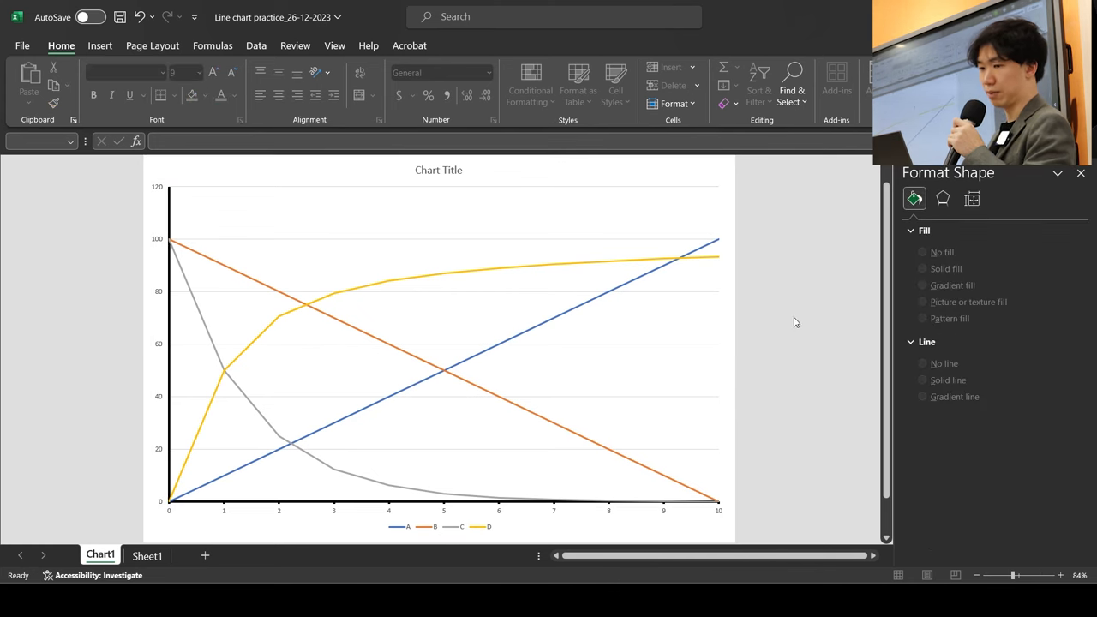
mouse_move(466, 284)
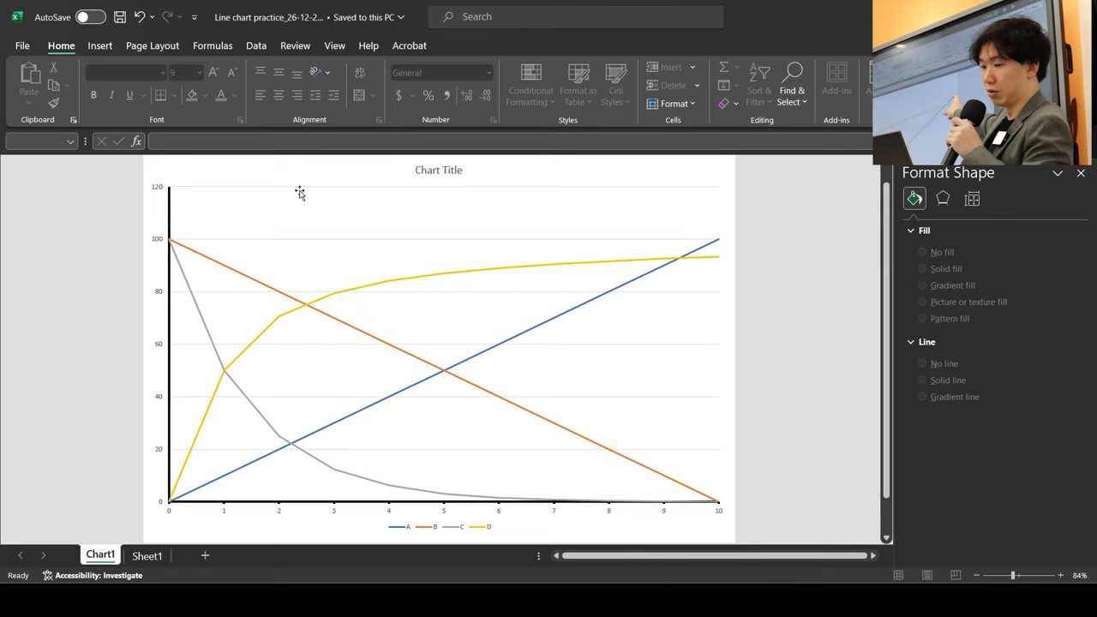
mouse_move(158, 246)
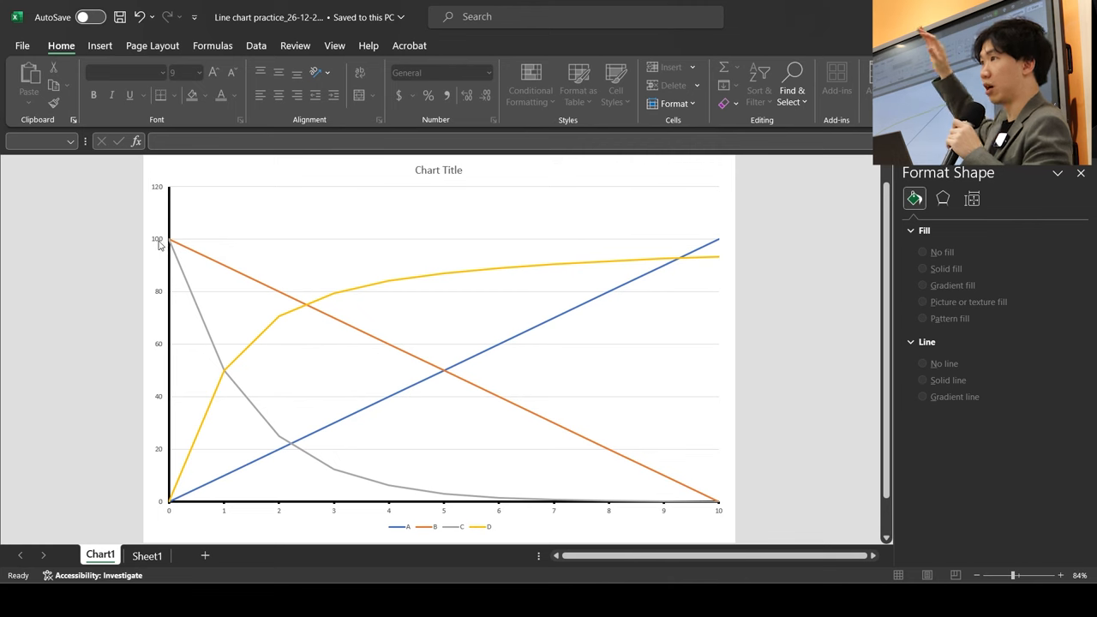
mouse_move(163, 243)
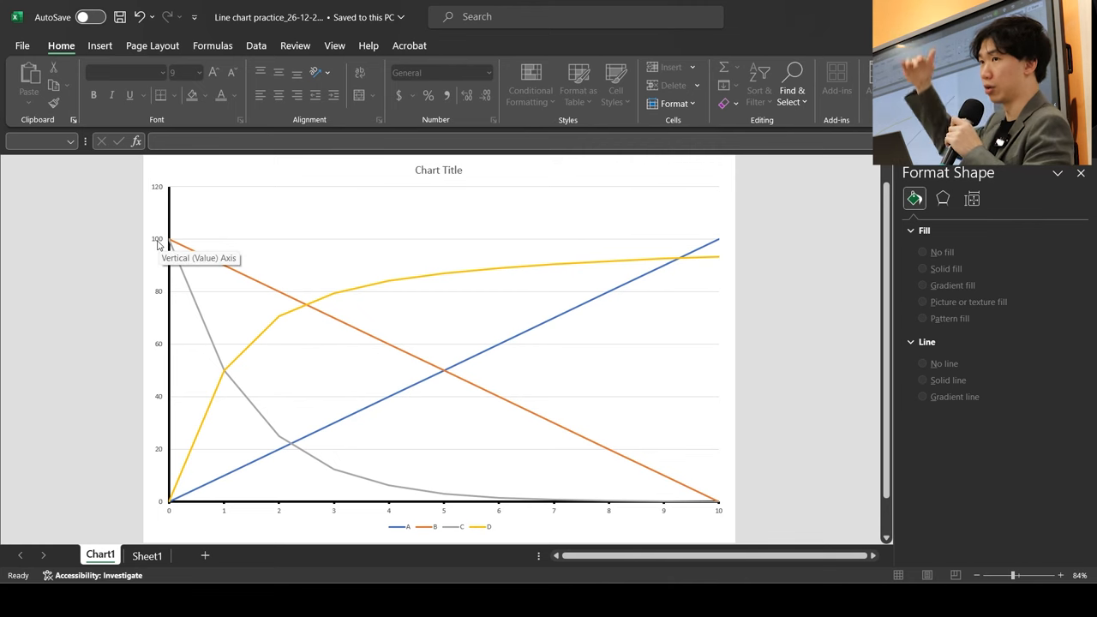
mouse_move(158, 193)
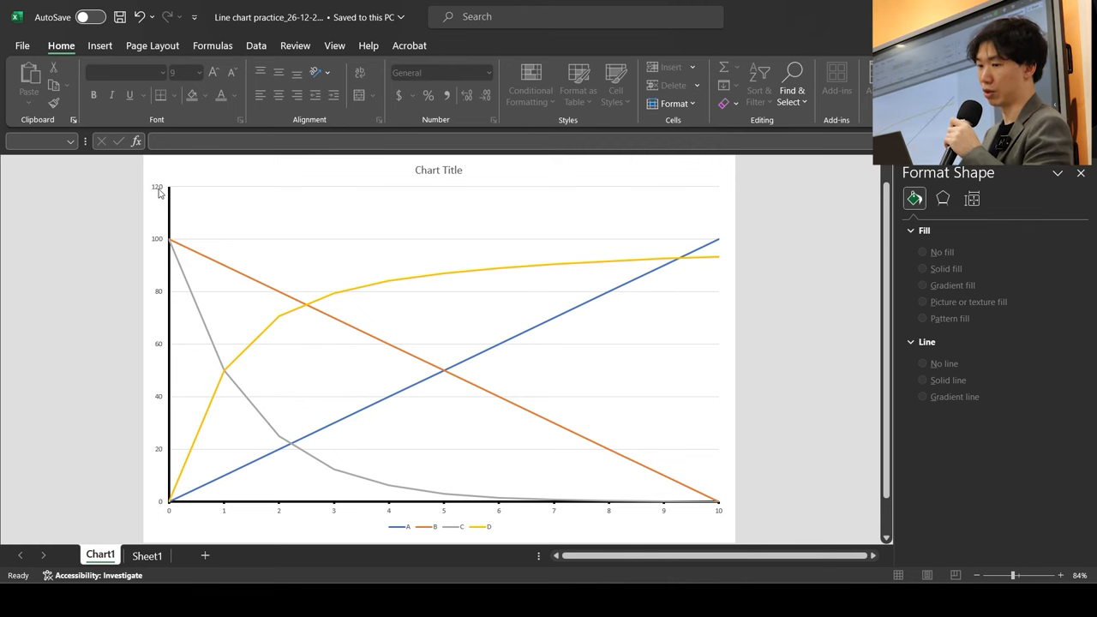
Set the vertical axis maximum to 100 and major unit to 20
left_click(429, 343)
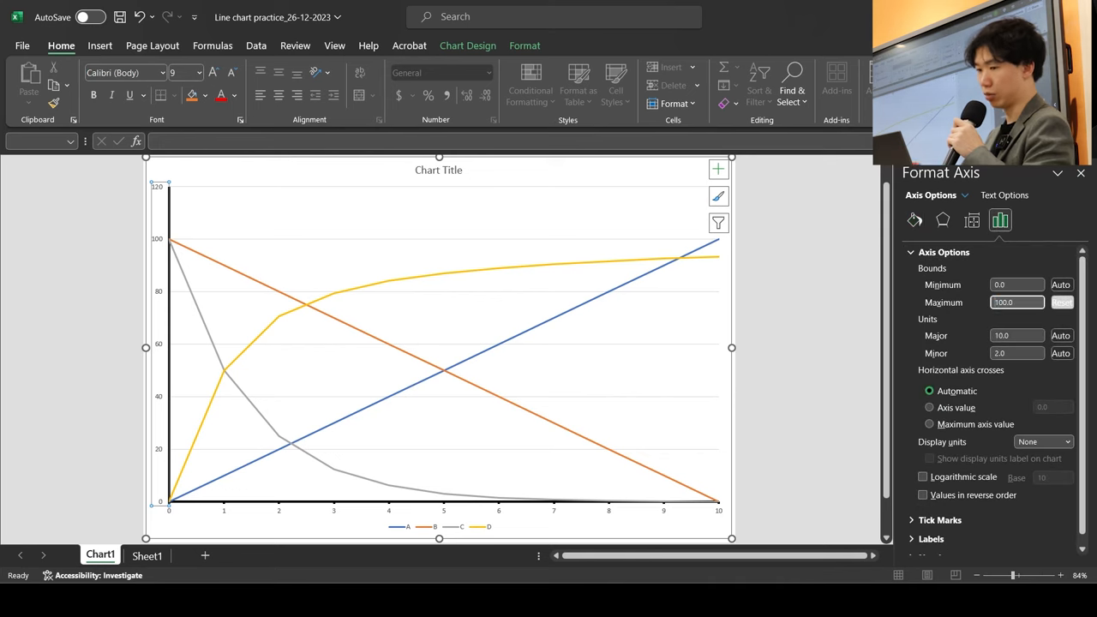
left_click(785, 264)
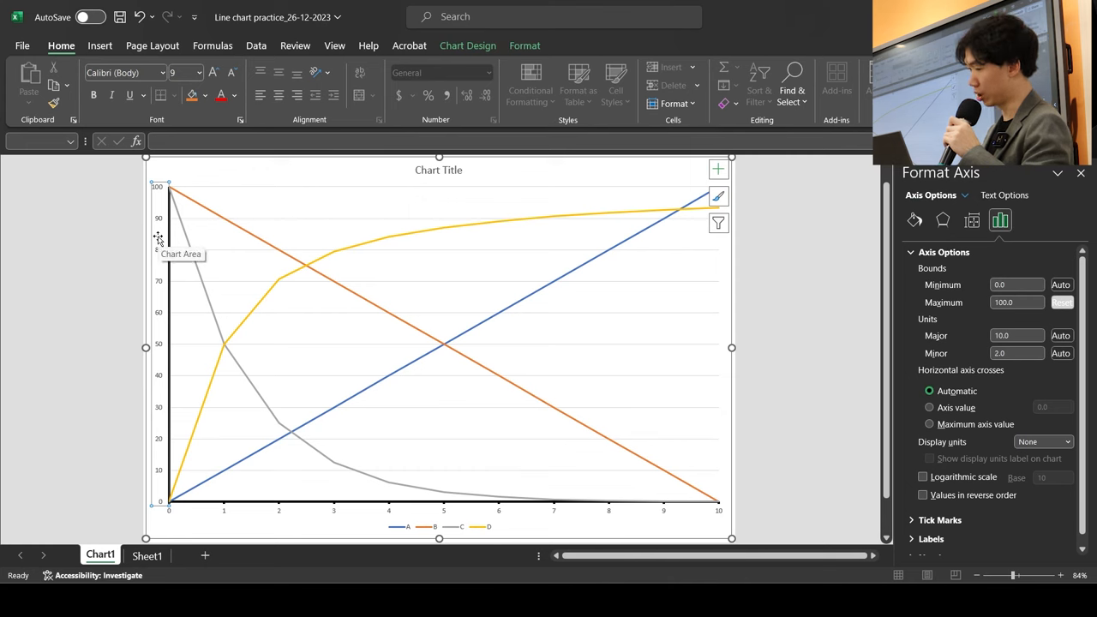
mouse_move(247, 331)
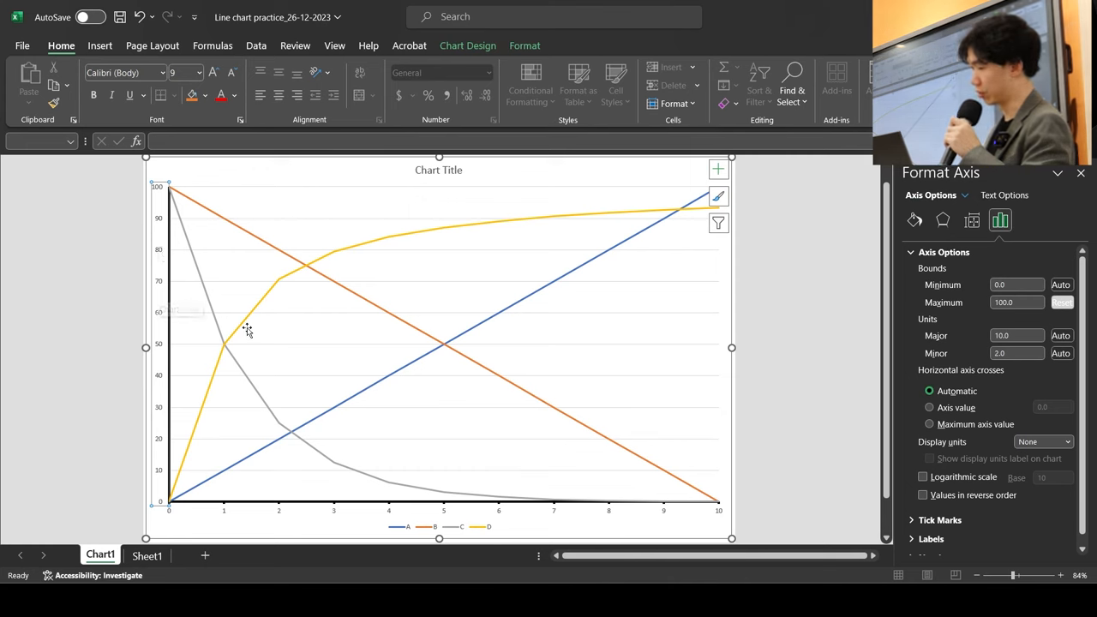
mouse_move(933, 326)
type("20")
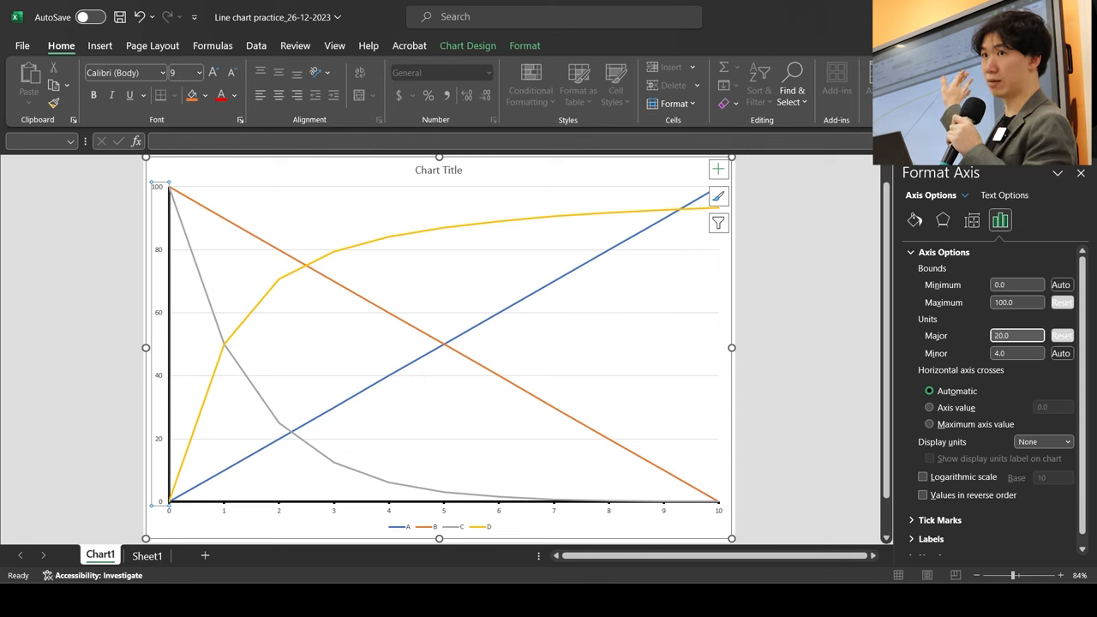
Delete the chart title, move the legend to the top, and select the chart area
left_click(439, 170)
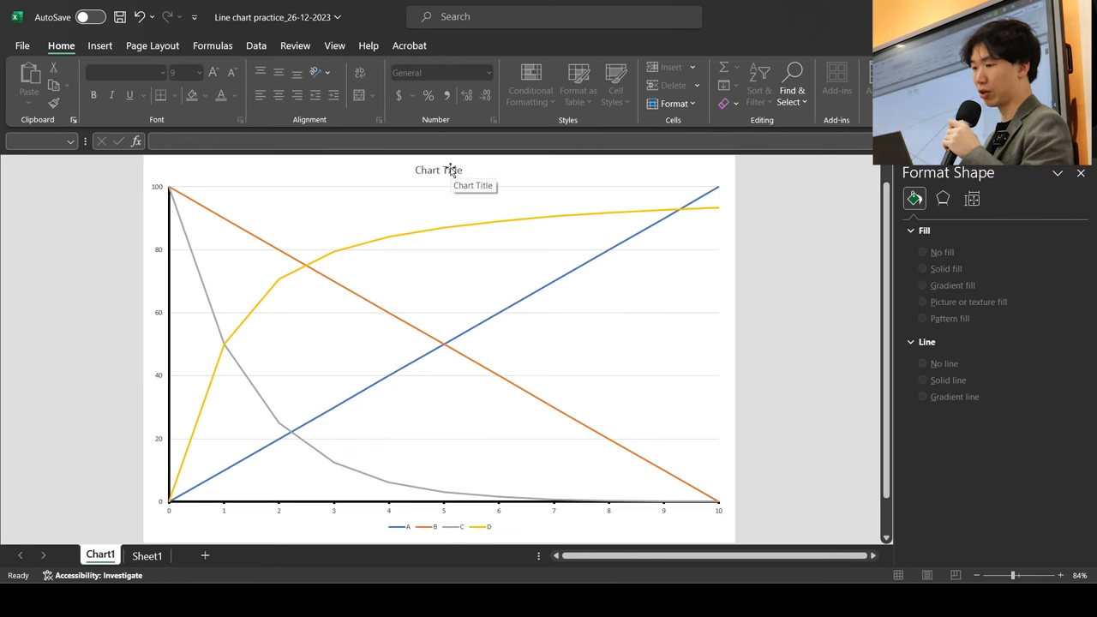
left_click(438, 170)
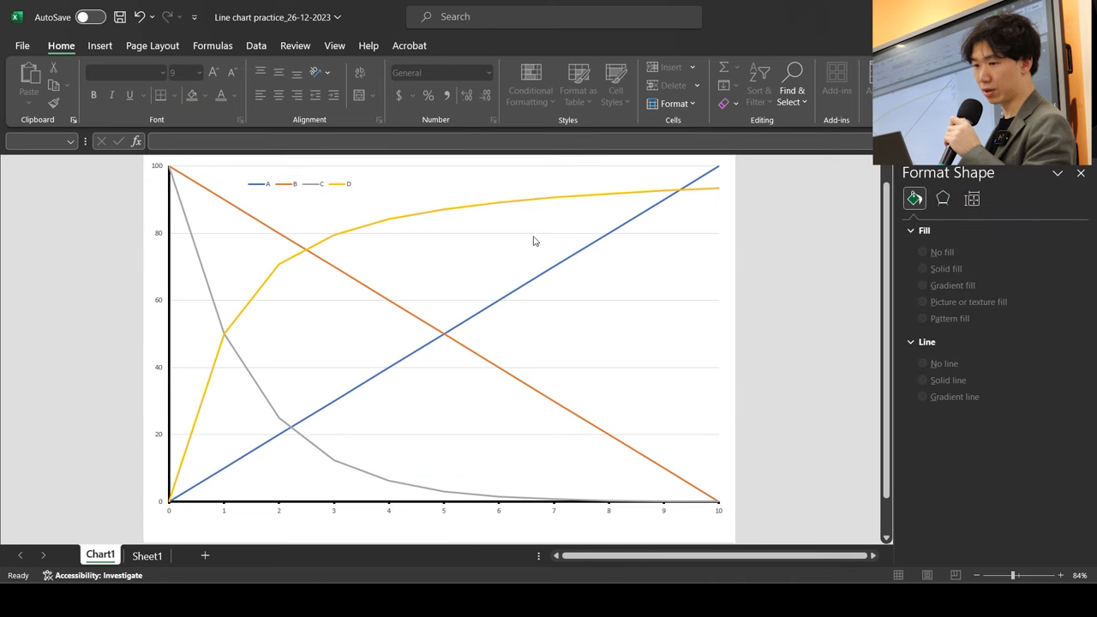
mouse_move(512, 415)
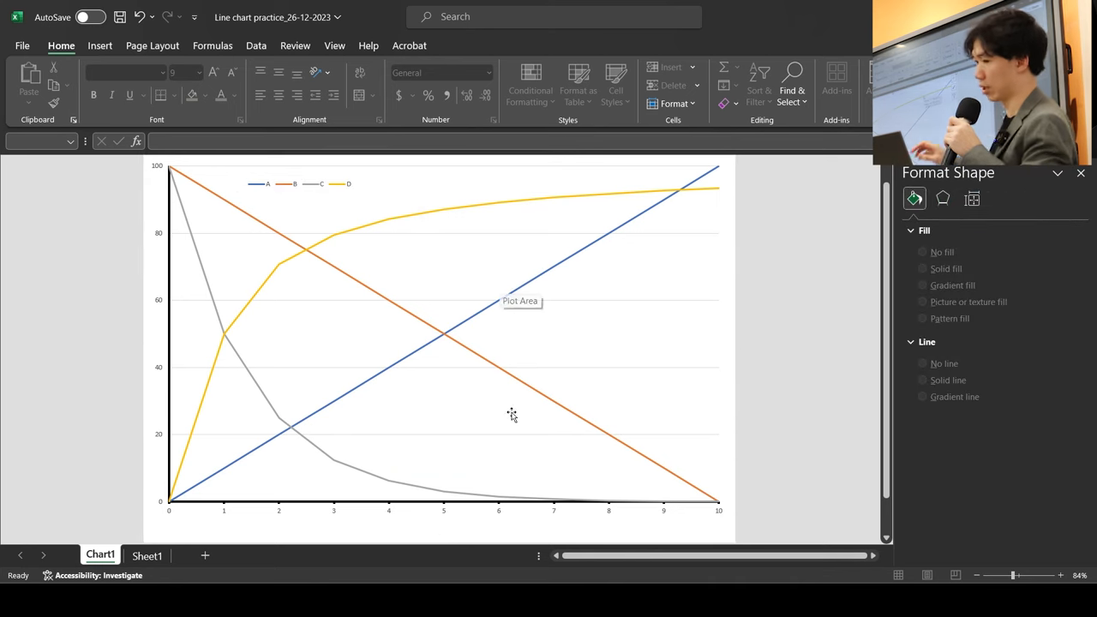
left_click(512, 415)
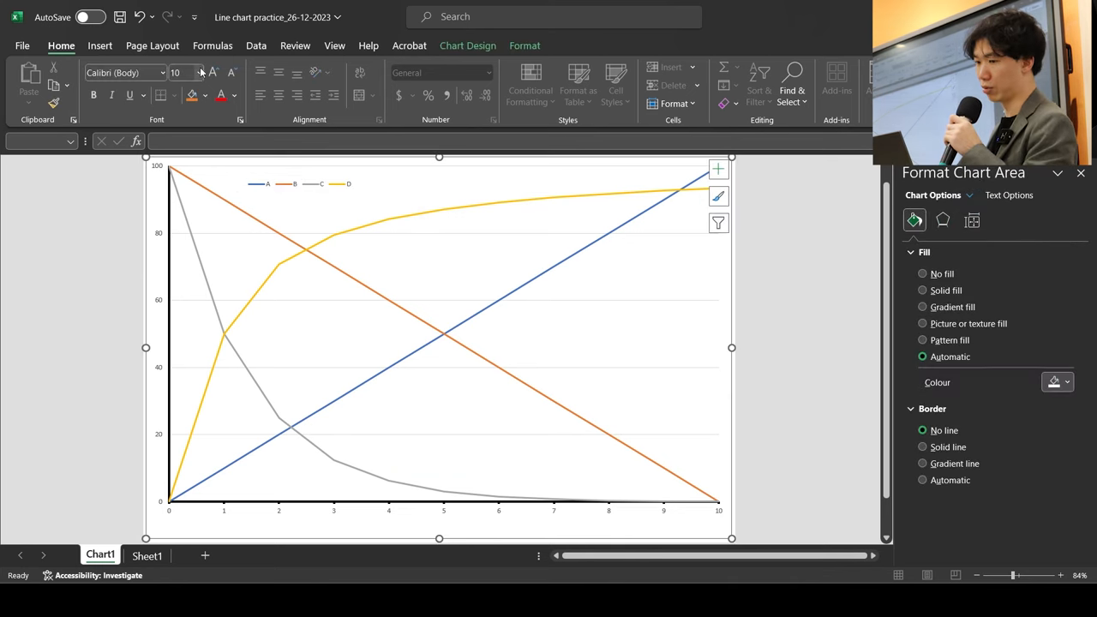